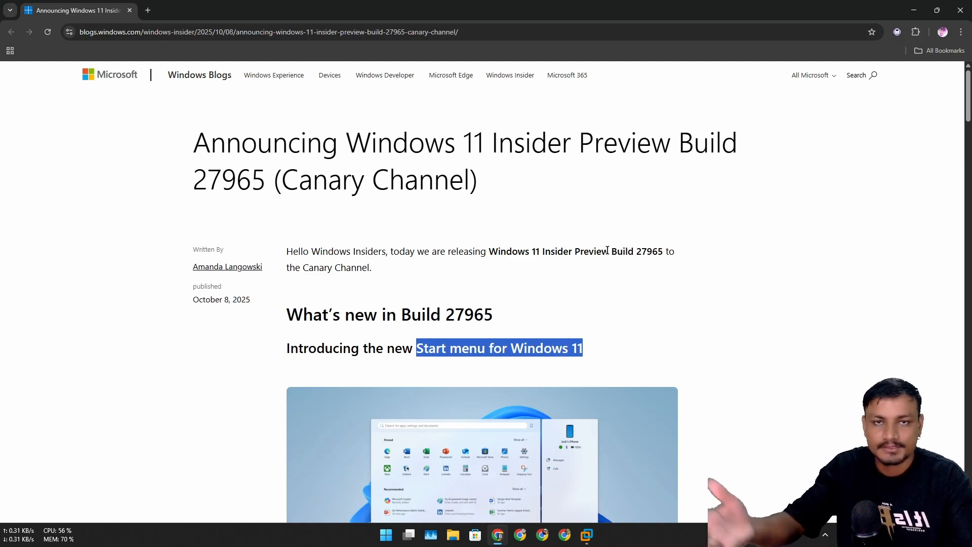
# - Scroll the Build 27965 post down to 'Experience a larger Start menu with responsive sections'
pyautogui.scroll(-3)
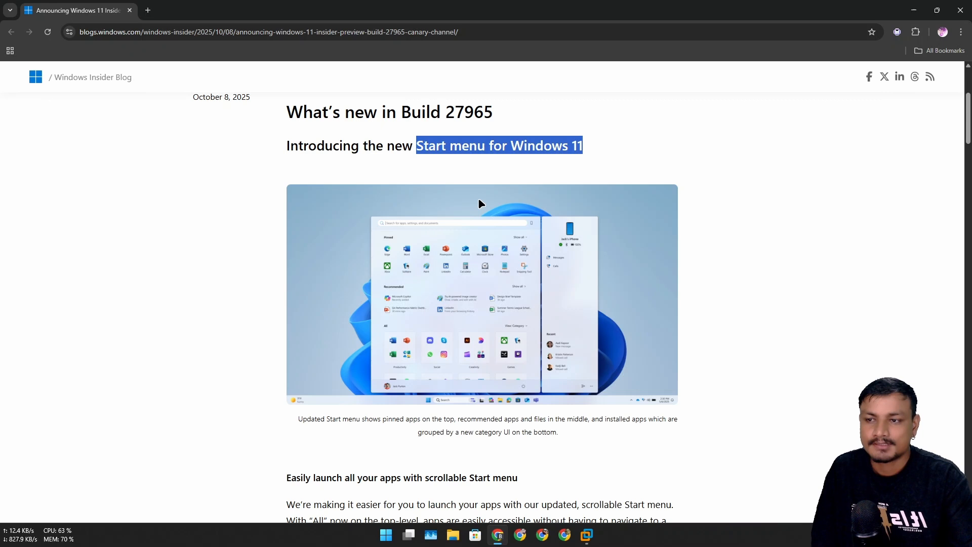
pyautogui.moveTo(501, 180)
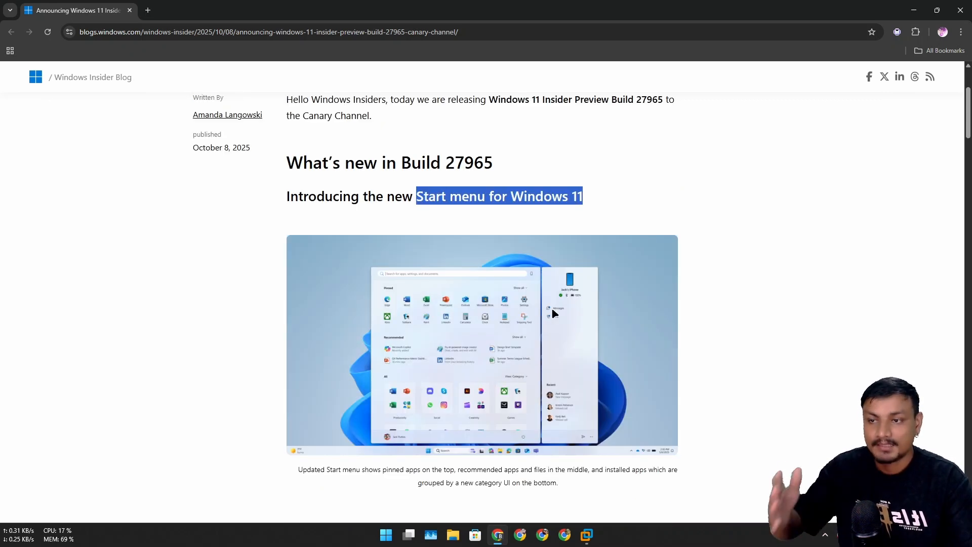
pyautogui.moveTo(552, 303)
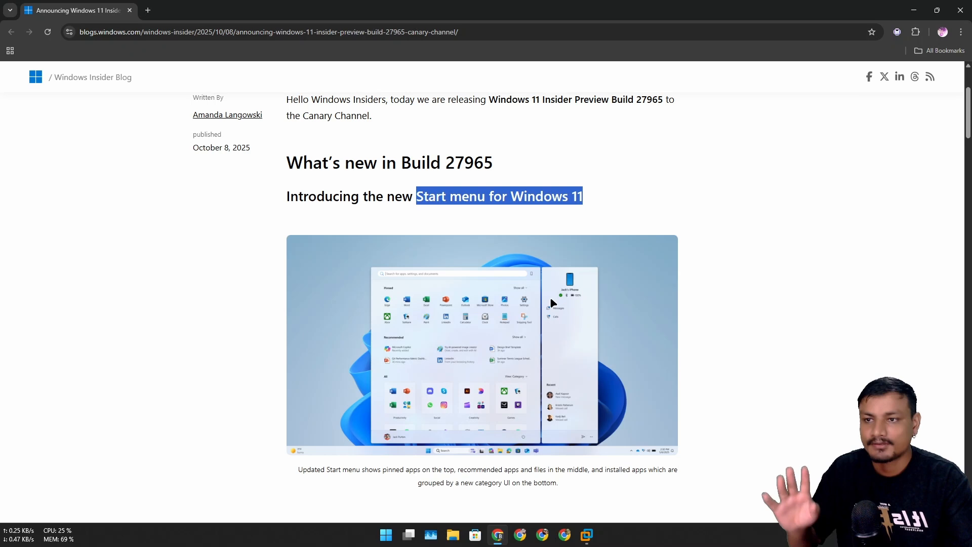
pyautogui.scroll(-3)
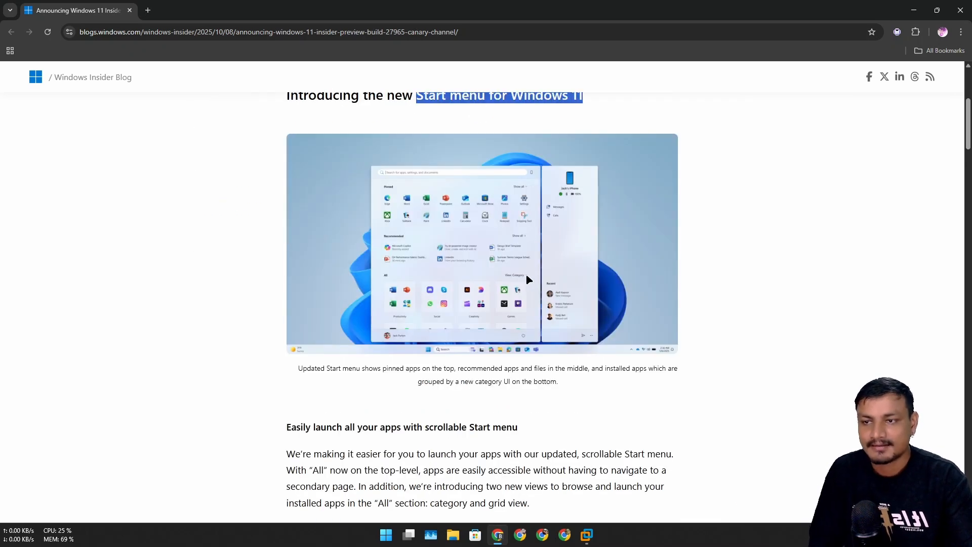
pyautogui.scroll(-3)
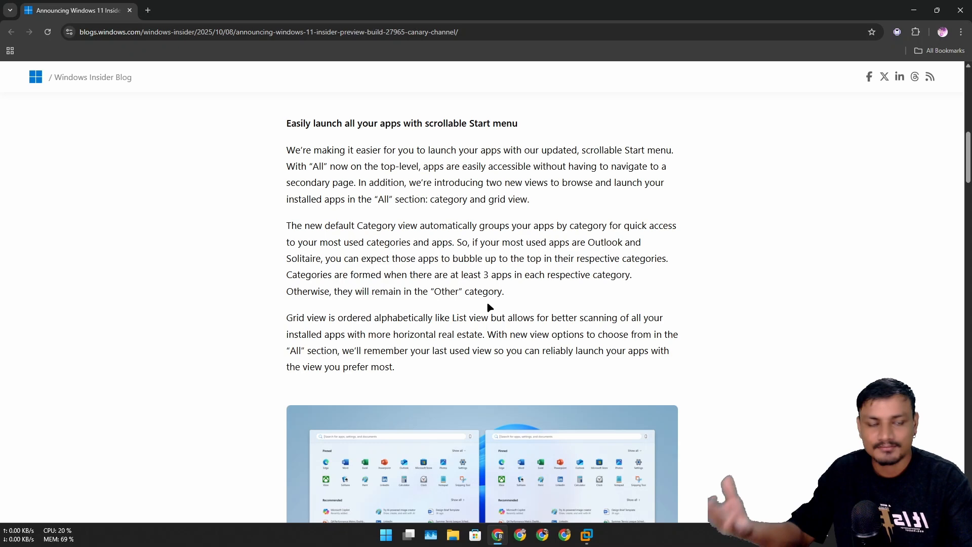
pyautogui.scroll(-3)
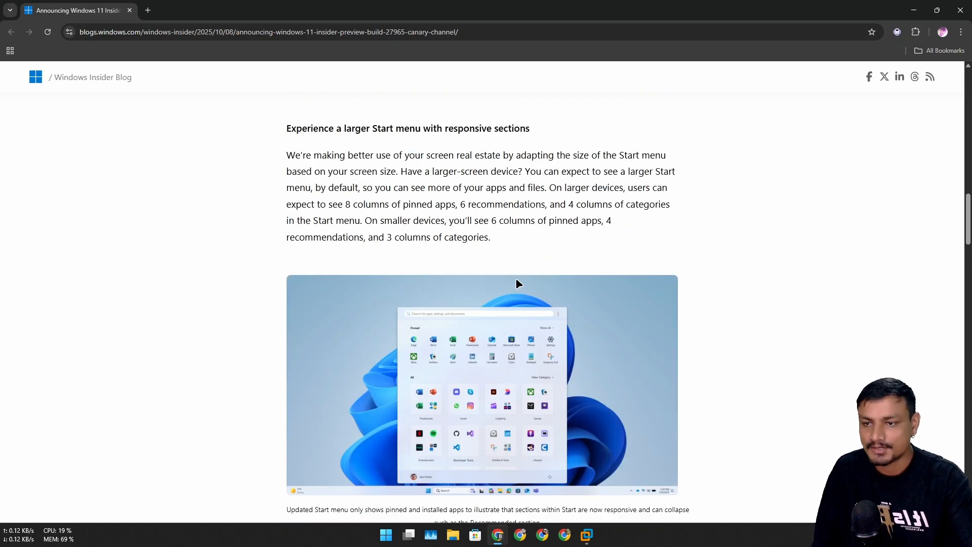
pyautogui.scroll(-3)
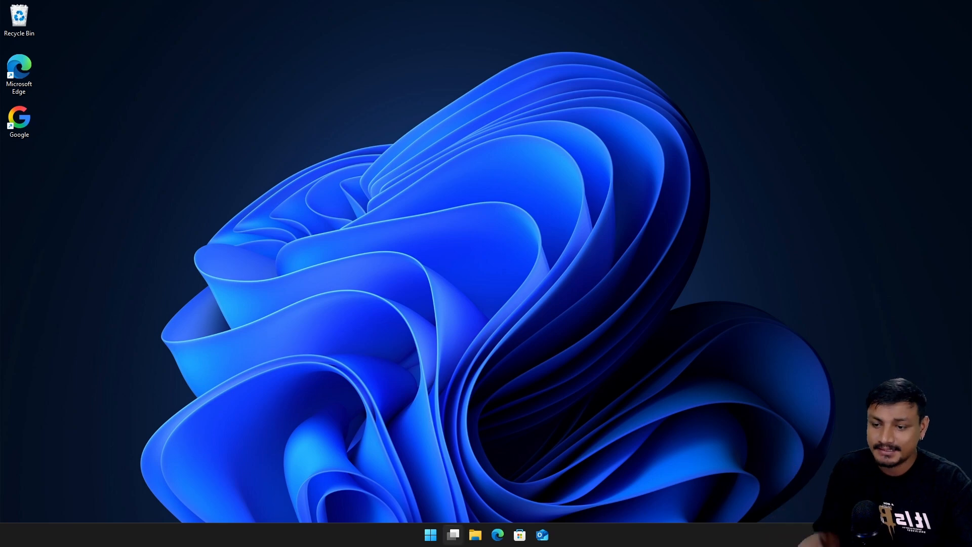
# - Show the new Start menu with Pinned, Recommended and the category-grouped All section
pyautogui.click(429, 535)
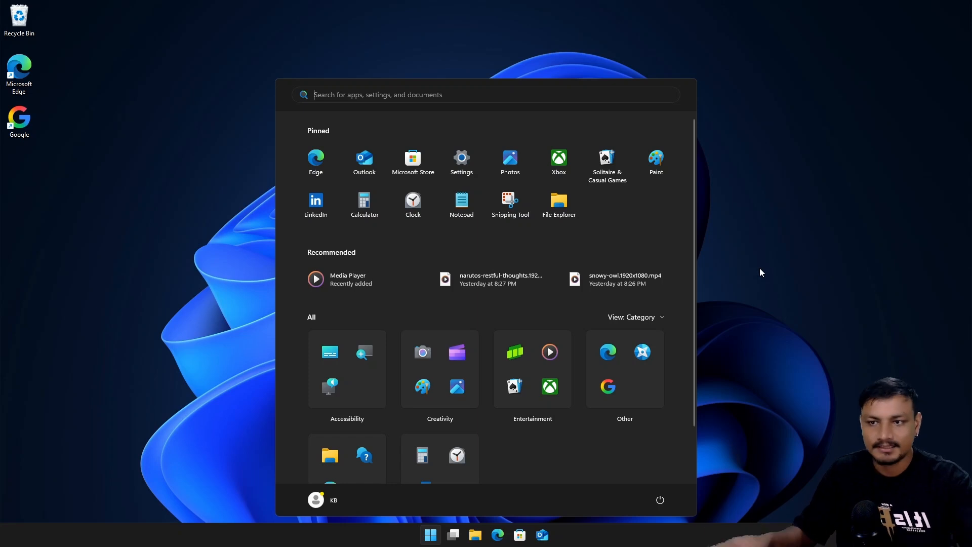
pyautogui.moveTo(786, 270)
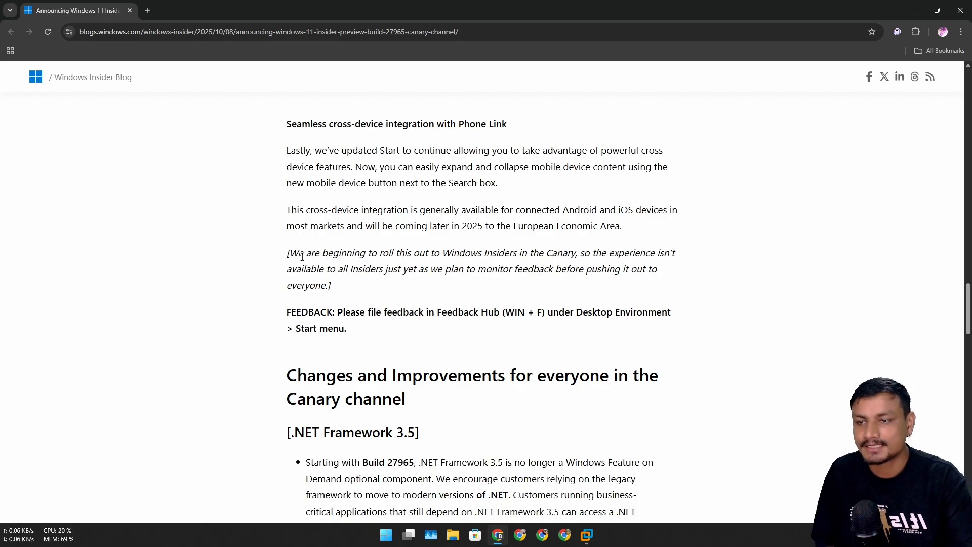
# - Move the blog post to its Phone Link integration and Canary channel changes
pyautogui.moveTo(287, 252); pyautogui.dragTo(330, 285)
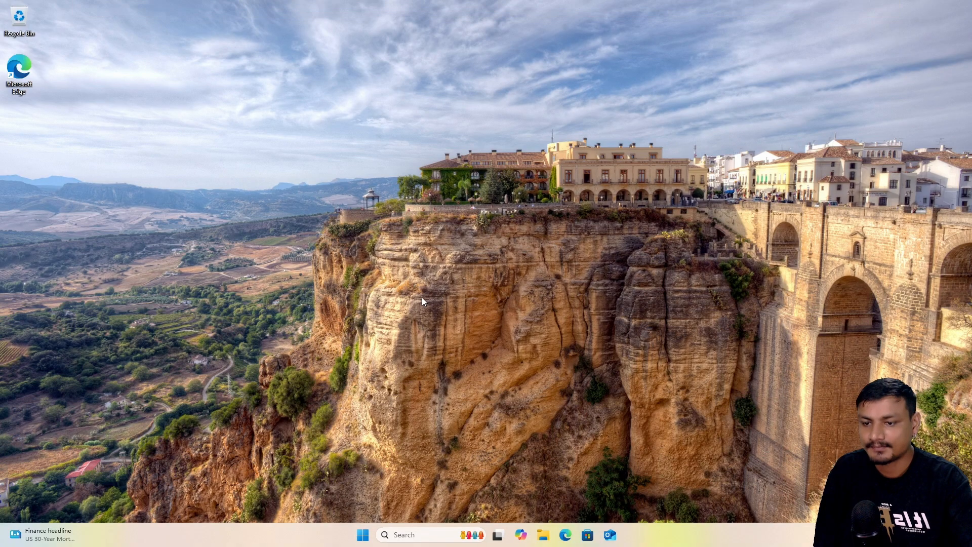
pyautogui.moveTo(405, 466)
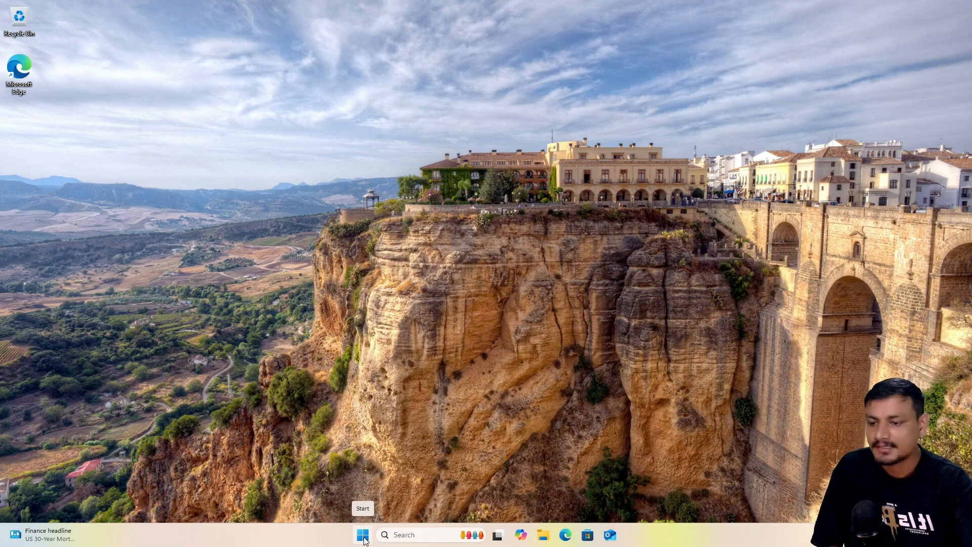
# - Show the second PC's Start menu with Pinned, Recommended and category-grouped apps
pyautogui.click(362, 534)
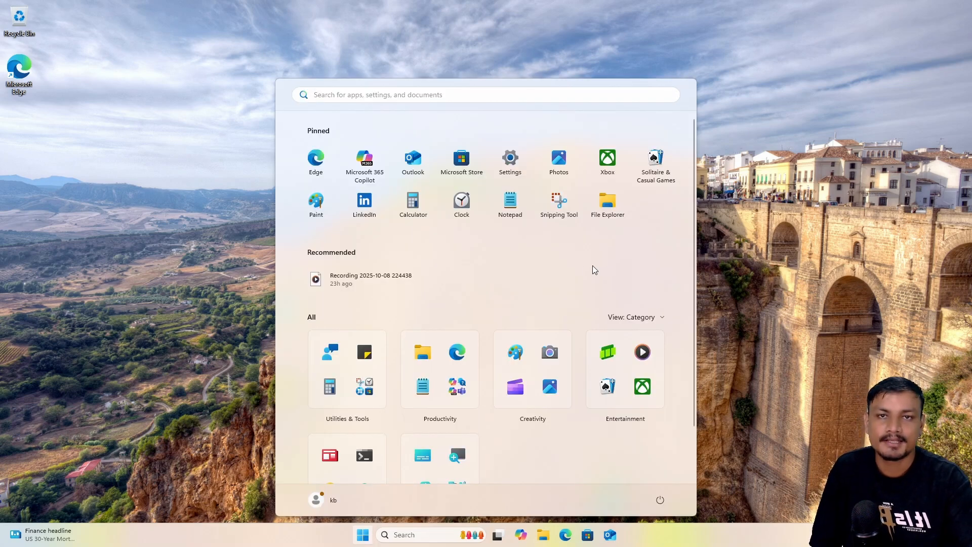
pyautogui.moveTo(582, 274)
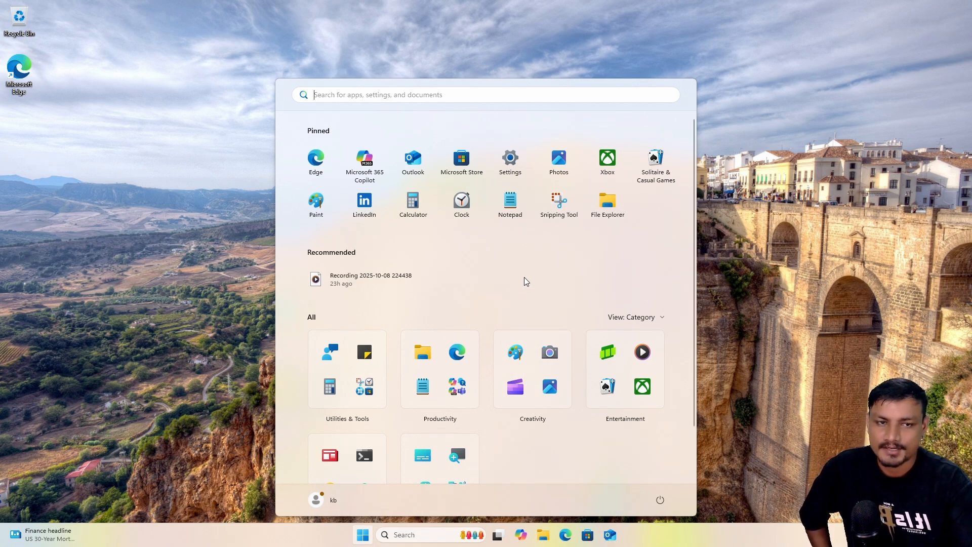
pyautogui.scroll(-3)
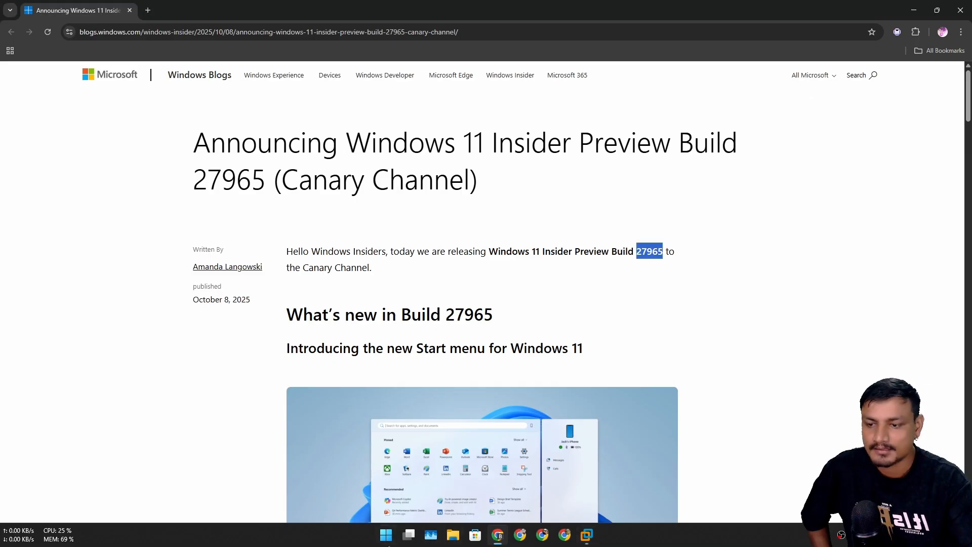
# - Show the older build's separate alphabetical All apps page, then return to pinned apps
pyautogui.click(385, 535)
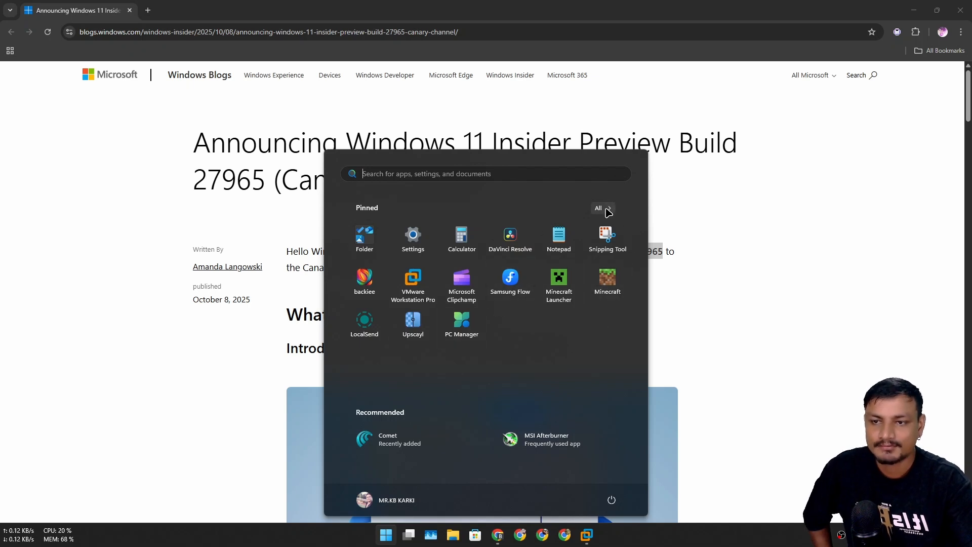
pyautogui.click(603, 207)
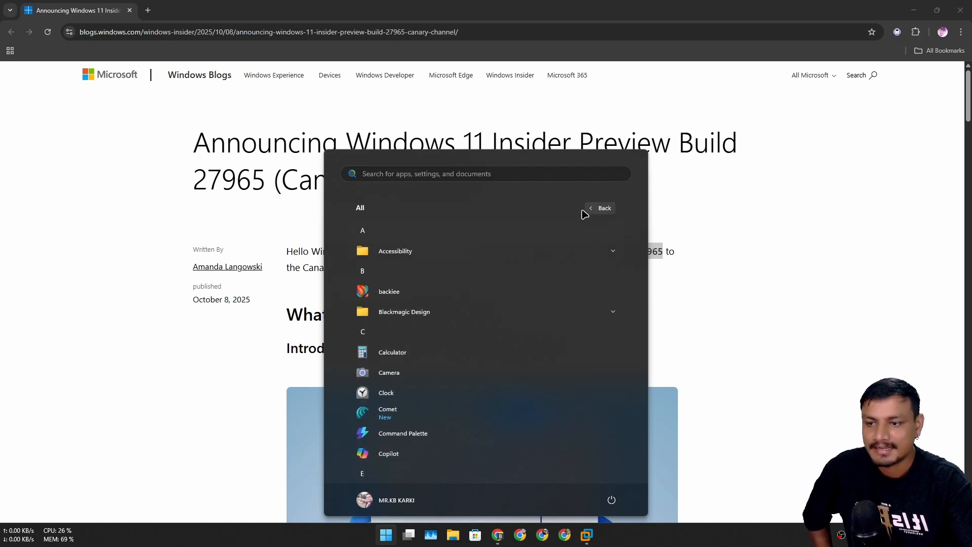
pyautogui.moveTo(630, 205)
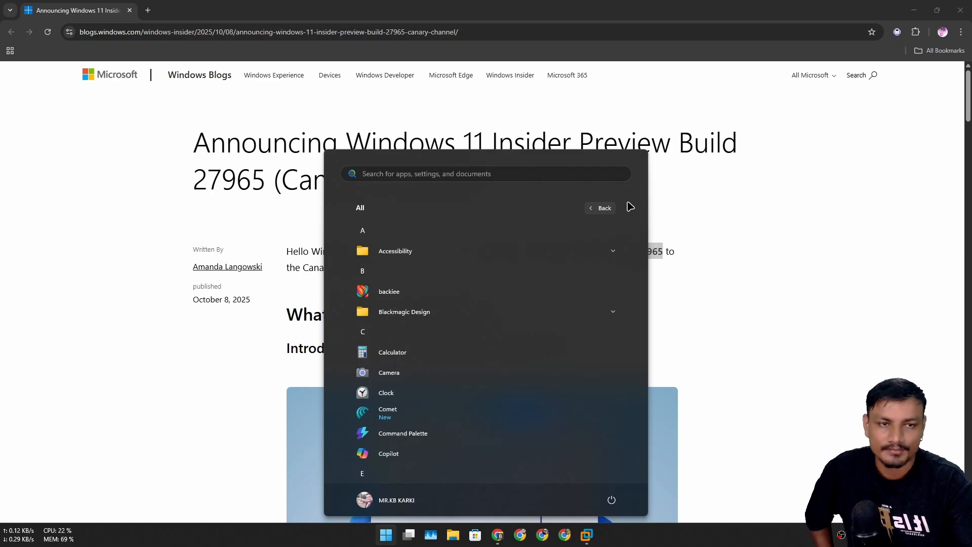
pyautogui.click(601, 207)
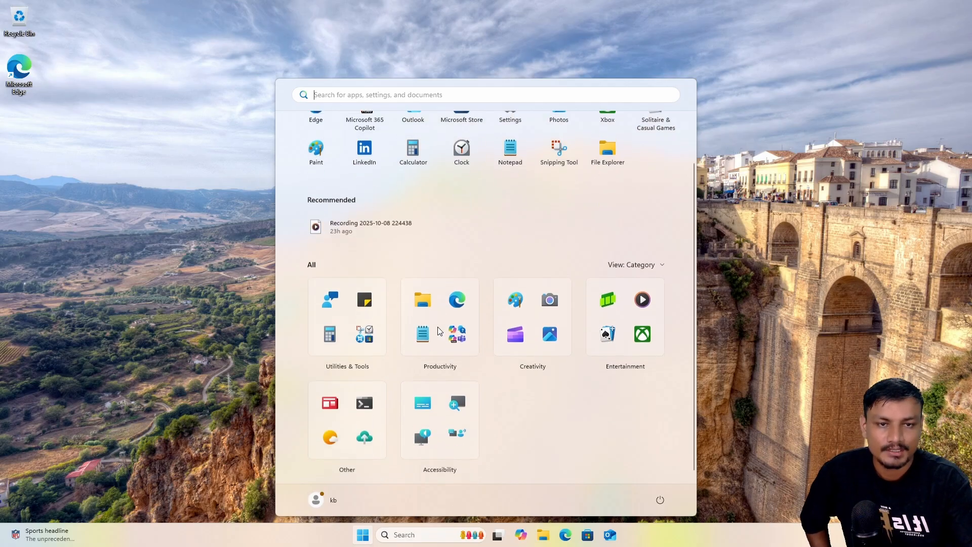
pyautogui.scroll(3)
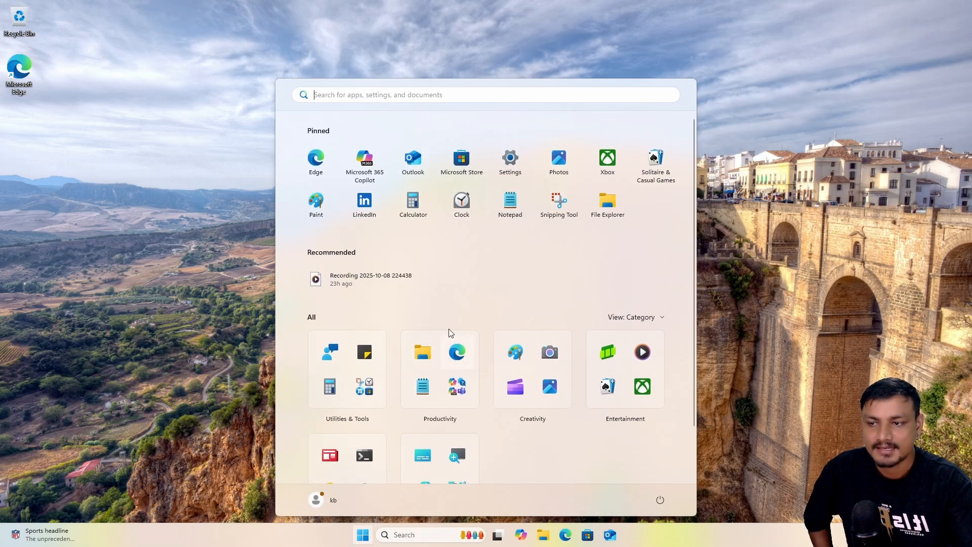
pyautogui.click(635, 317)
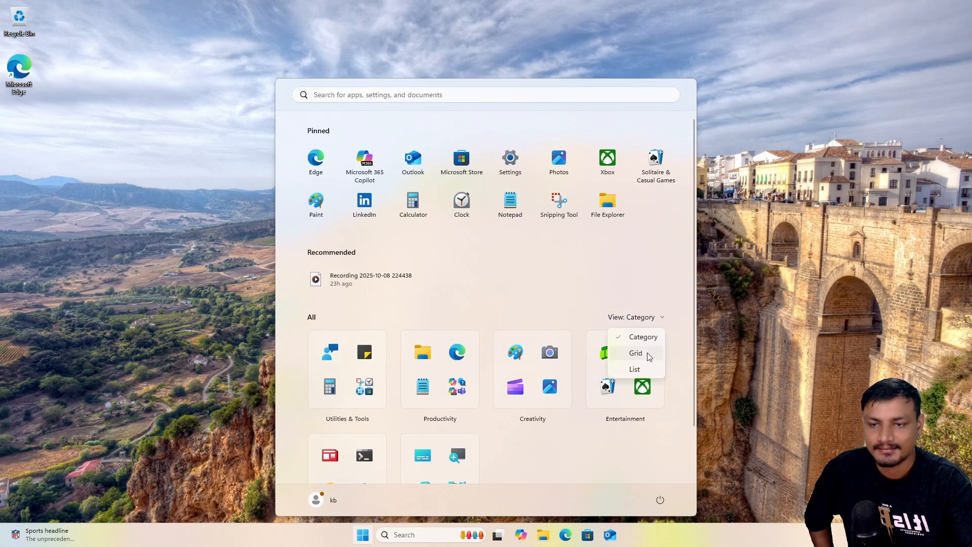
pyautogui.click(635, 353)
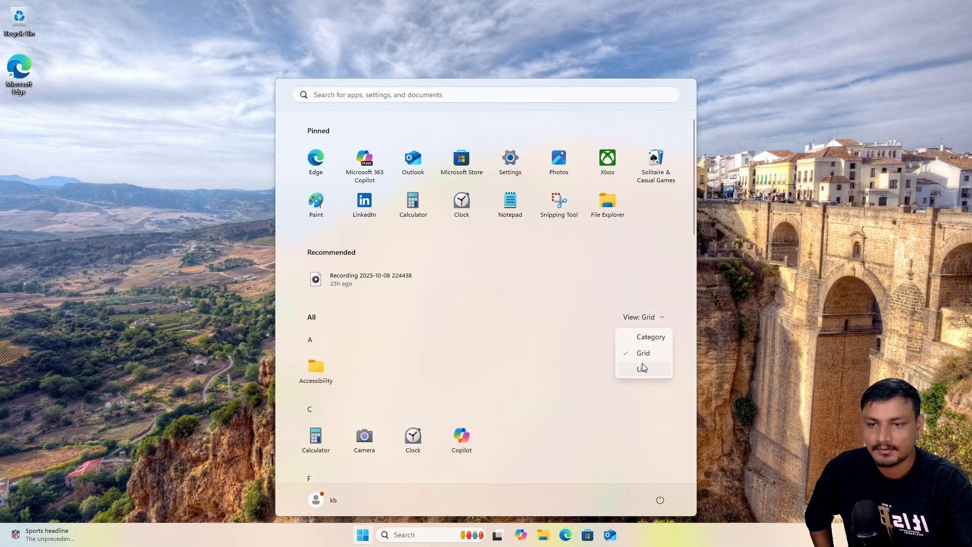
pyautogui.click(643, 368)
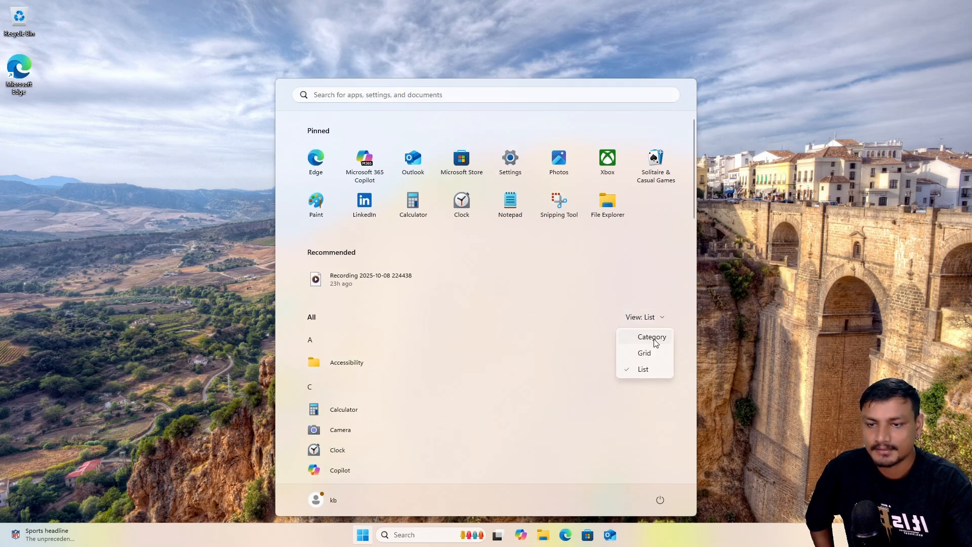
pyautogui.click(651, 336)
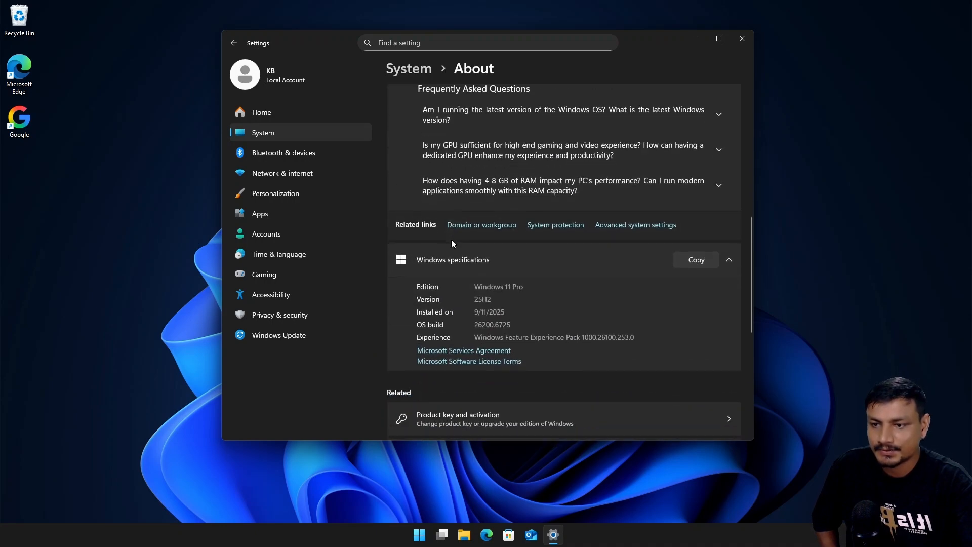
pyautogui.scroll(-3)
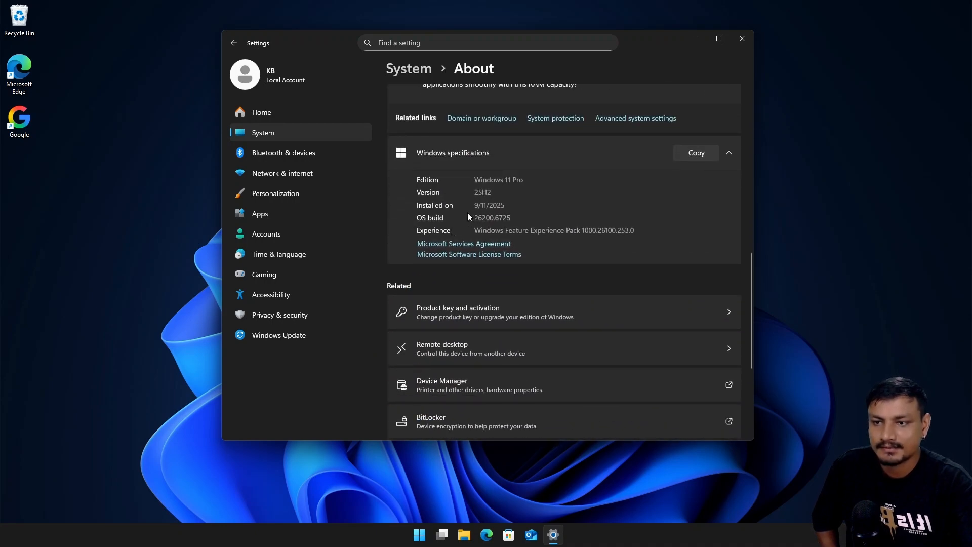
pyautogui.doubleClick(482, 193)
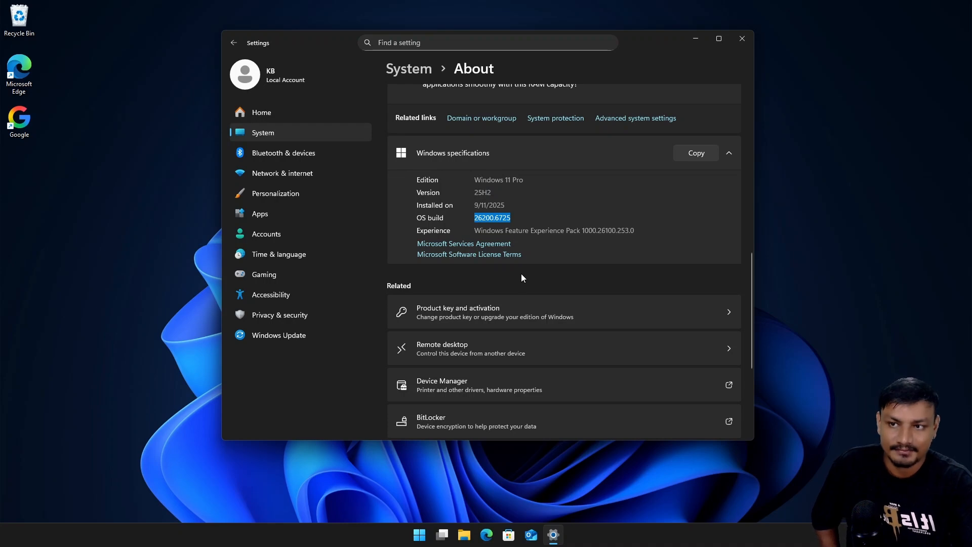
pyautogui.scroll(-3)
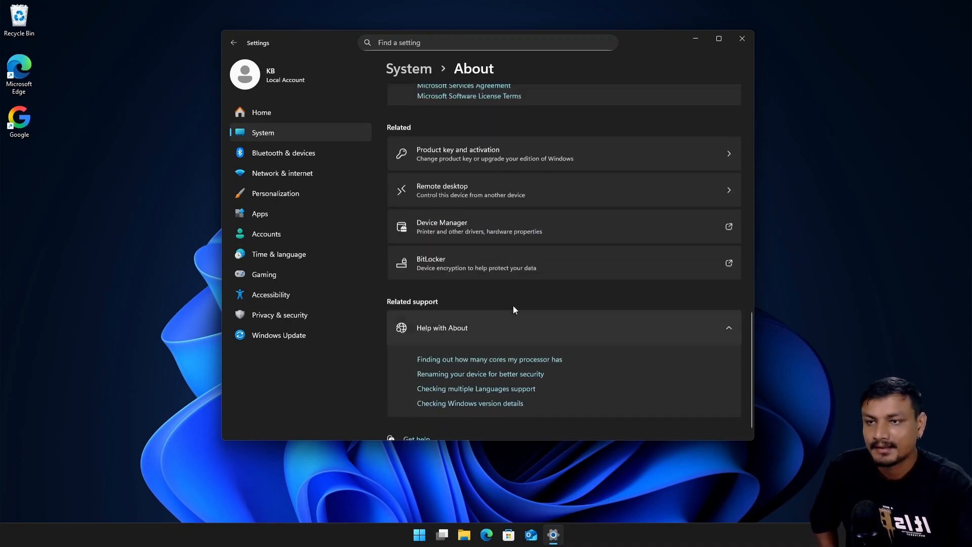
pyautogui.click(419, 534)
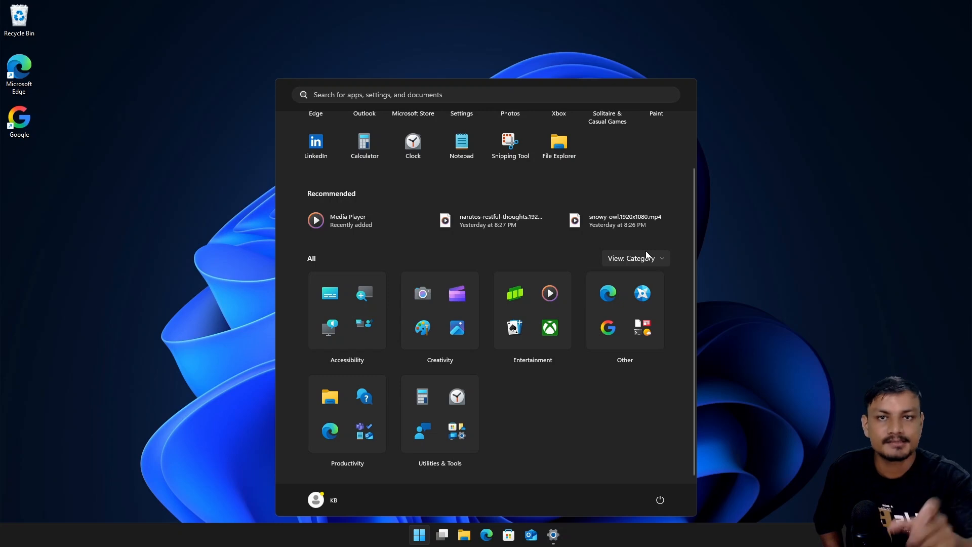
pyautogui.moveTo(634, 194)
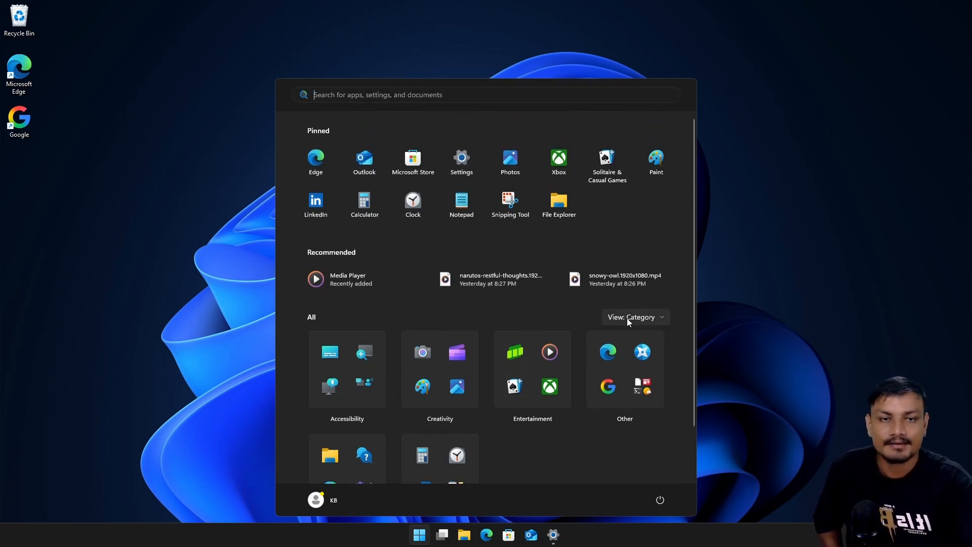
pyautogui.moveTo(552, 317)
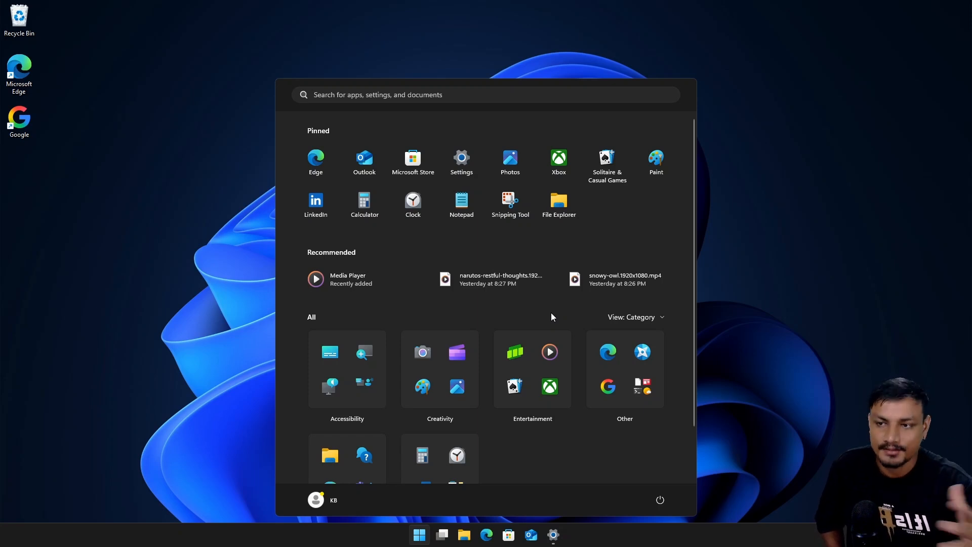
pyautogui.moveTo(541, 313)
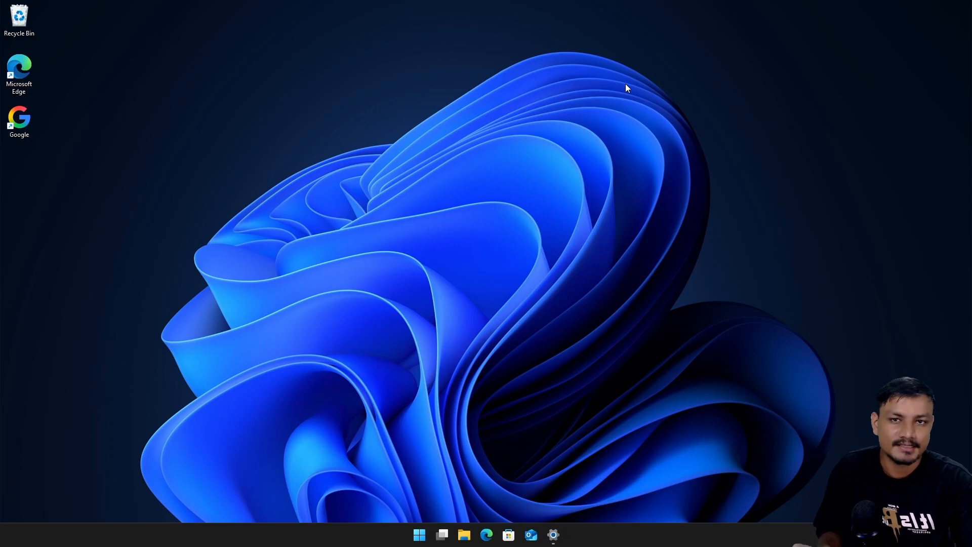
pyautogui.moveTo(471, 374)
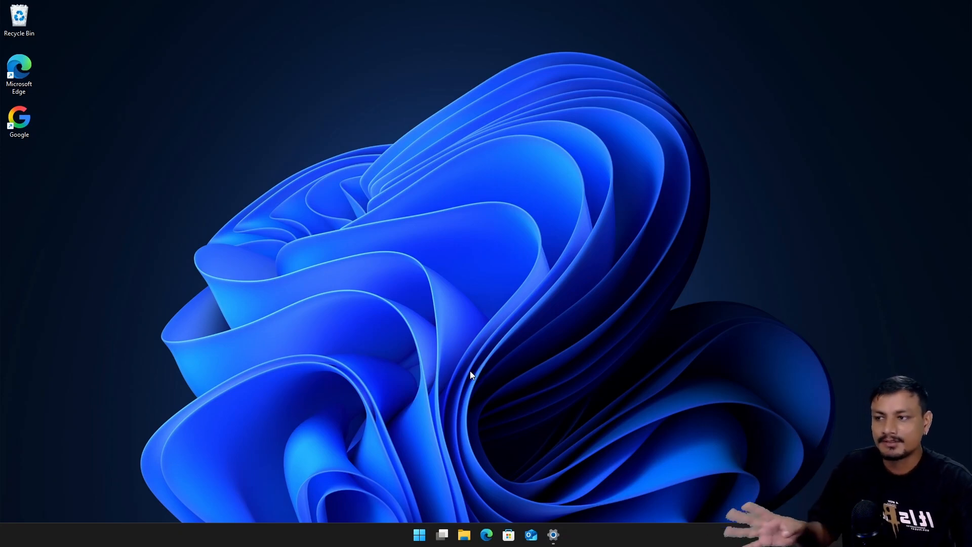
# - Show This PC with Local Disk (C:) and the DVD drive, then the ViVeTool releases page
pyautogui.click(463, 534)
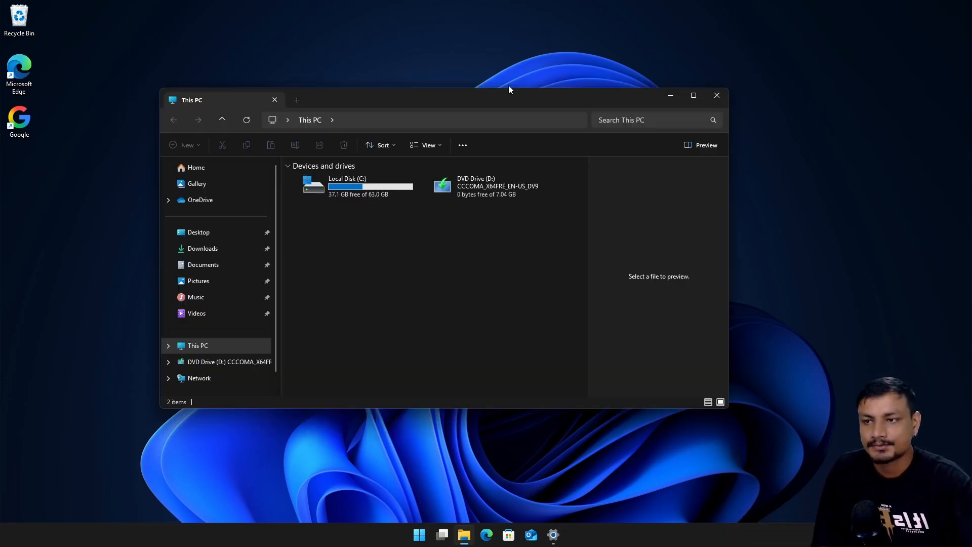
pyautogui.moveTo(465, 100)
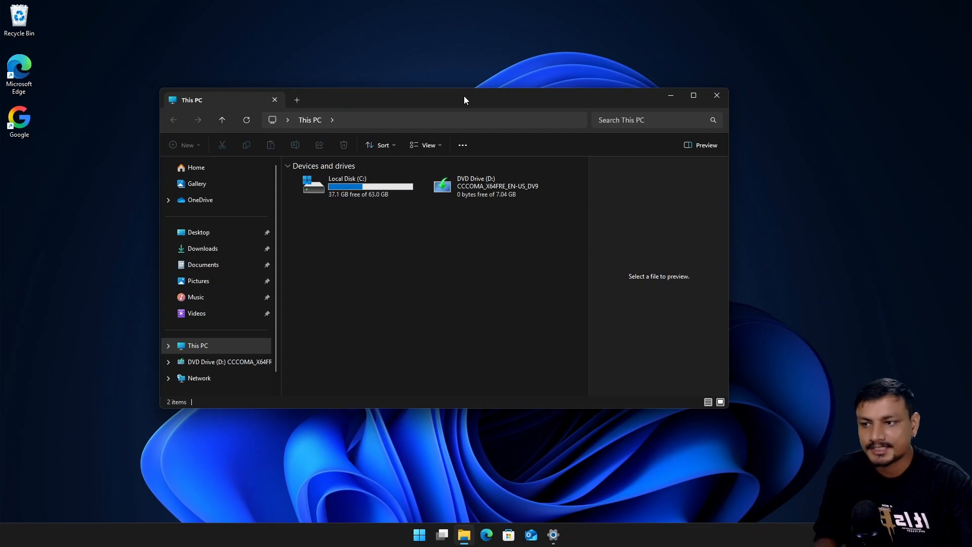
pyautogui.click(487, 534)
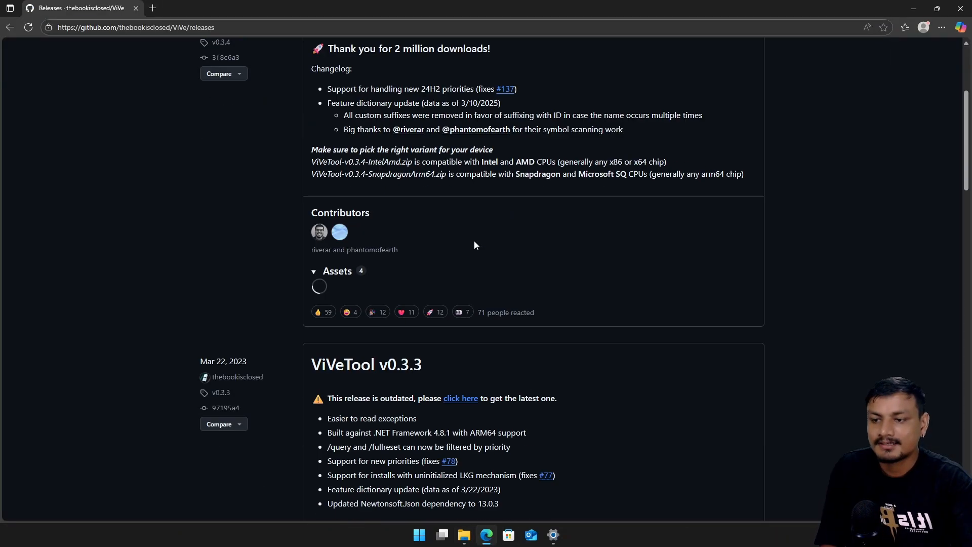
# - Show the ViVeTool v0.3.4 Latest release with its IntelAmd and Snapdragon zip assets
pyautogui.click(338, 271)
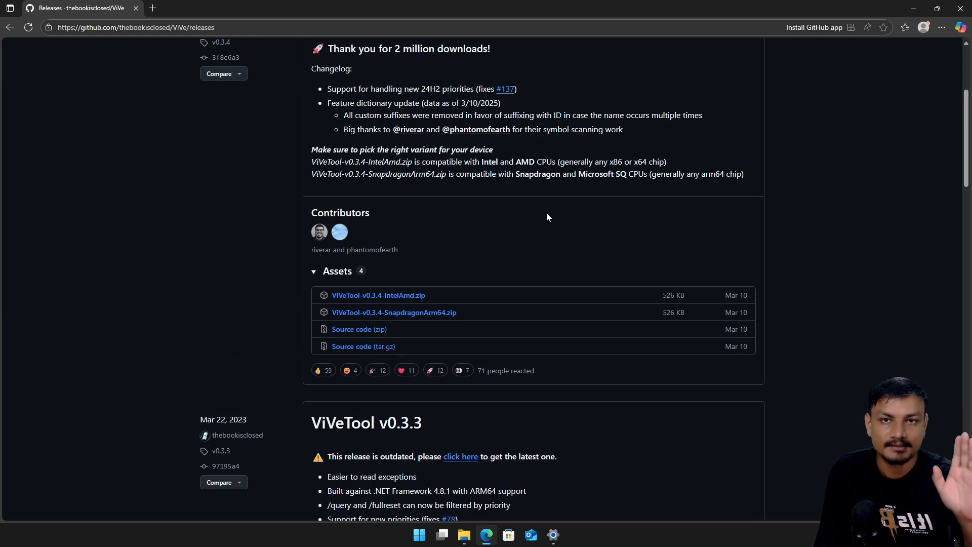
pyautogui.moveTo(530, 205)
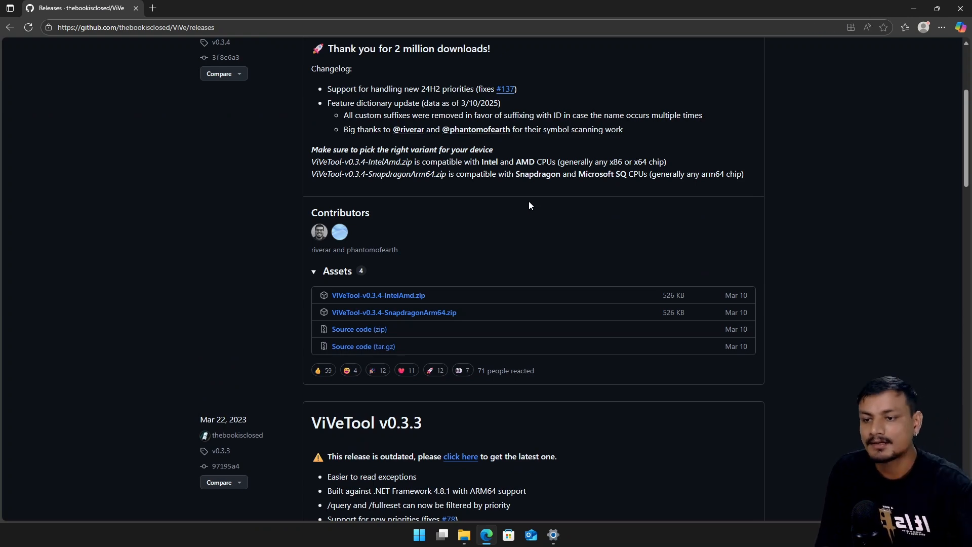
pyautogui.moveTo(377, 318)
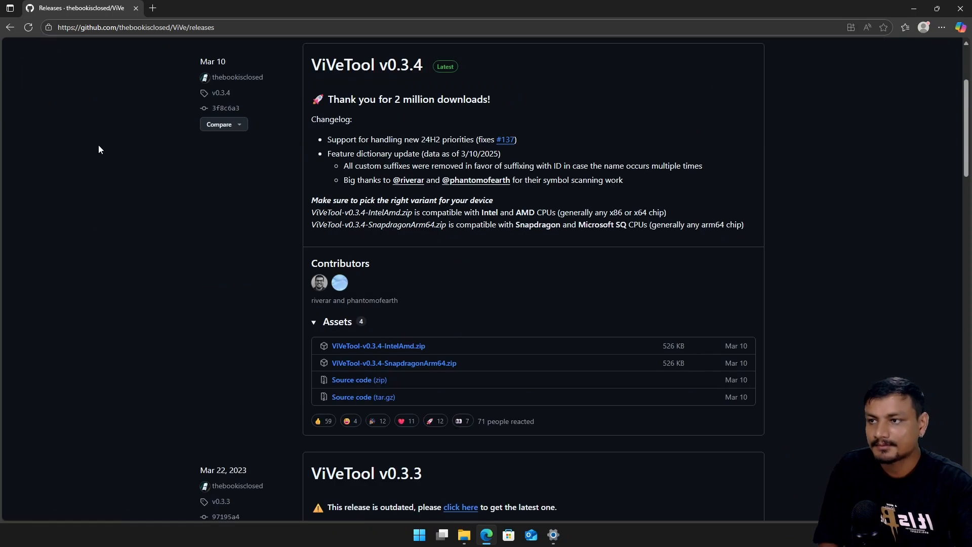
pyautogui.scroll(-3)
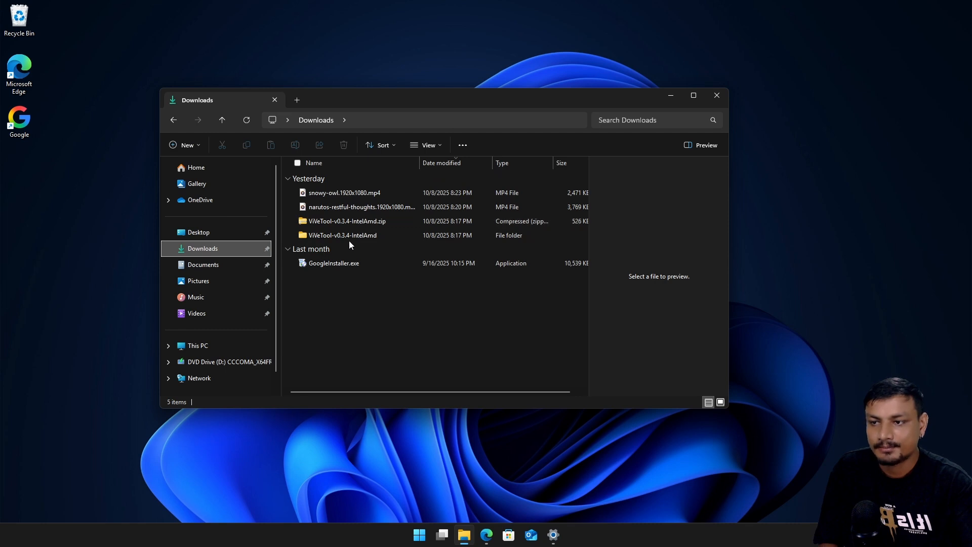
# - Enter the extracted ViVeTool-v0.3.4-IntelAmd folder in Downloads
pyautogui.doubleClick(342, 235)
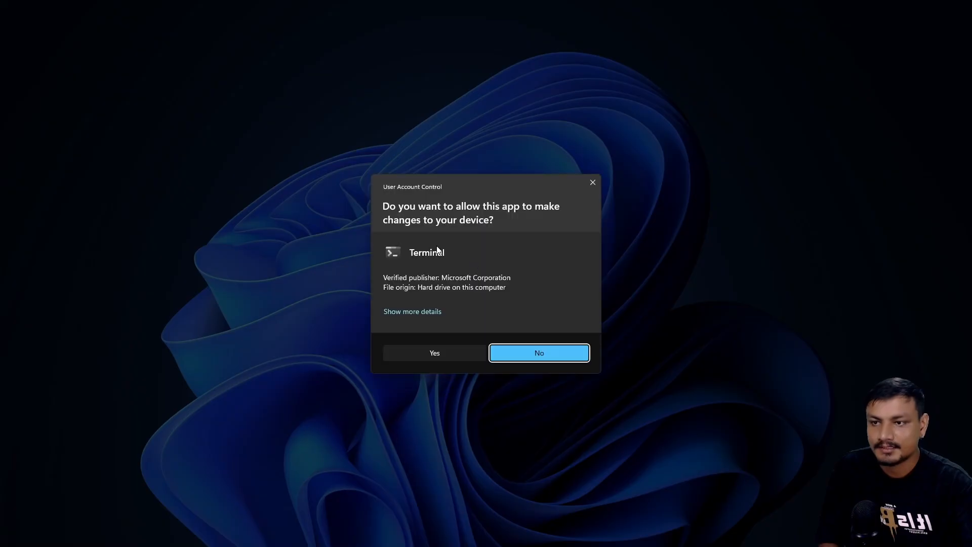
# - Allow Terminal admin rights and switch it to a Command Prompt tab, closing PowerShell
pyautogui.click(434, 352)
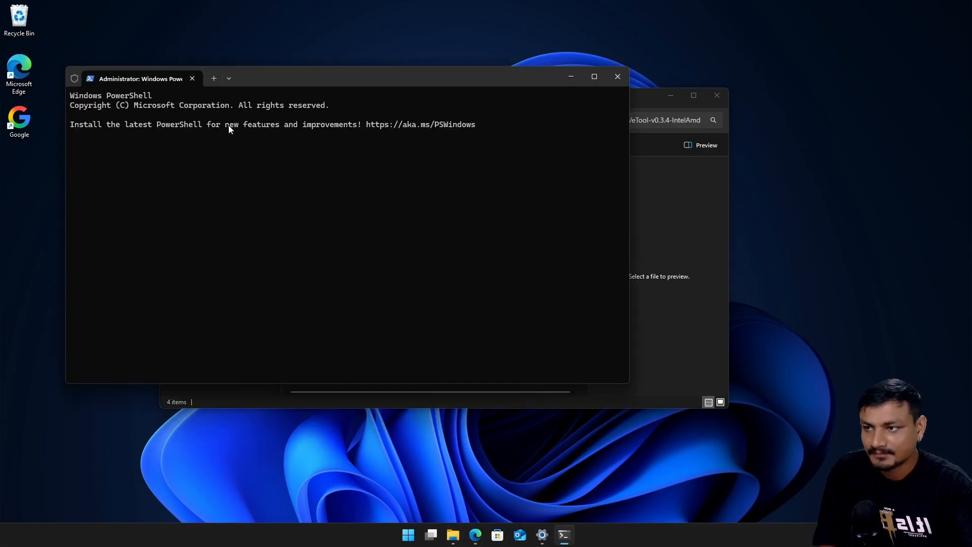
pyautogui.click(228, 78)
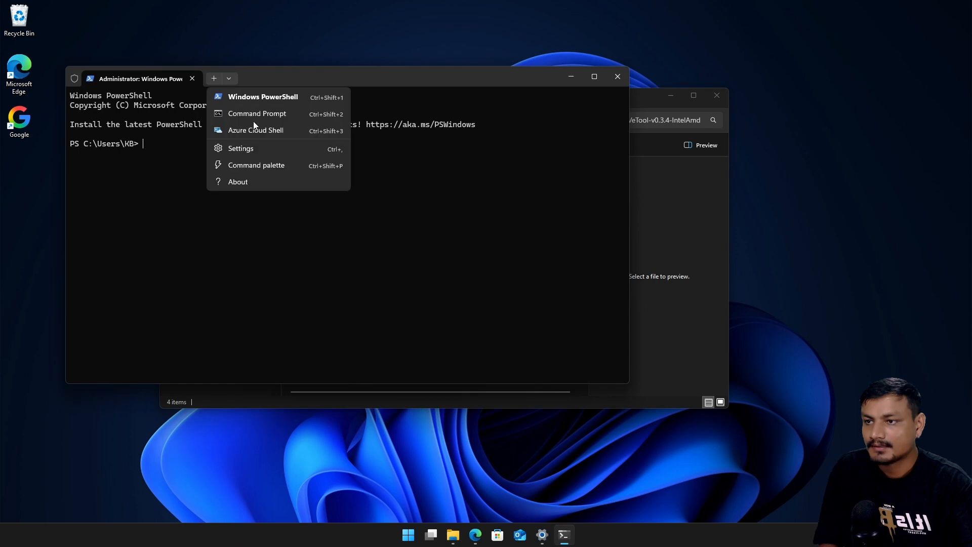
pyautogui.click(256, 113)
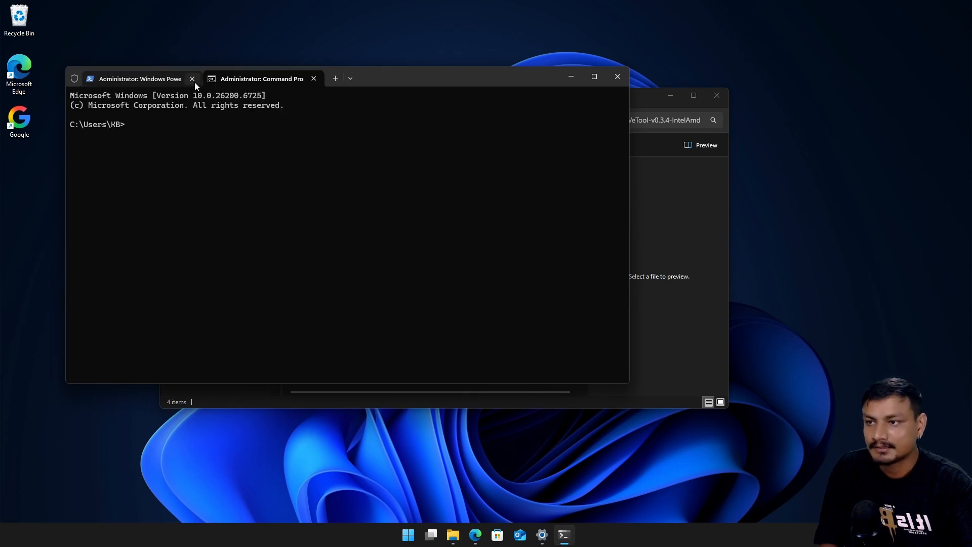
pyautogui.click(192, 79)
pyautogui.write('cd C:\\Users\\KB\\Downloads\\ViVeTool-v0.3.4-IntelAmd')
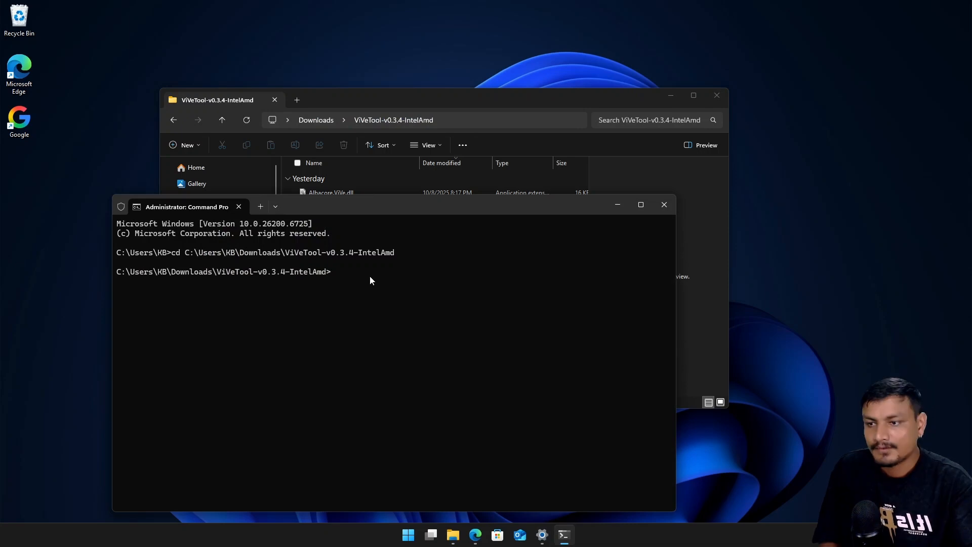
# - Run vivetool /enable /id:47205210,49221331,49381526,49402389,49820095,55495322,48433719 and close Terminal
pyautogui.write('vivetool /enable /id:47205210,49221331,49381526,49402389,49820095,55495322,48433719')
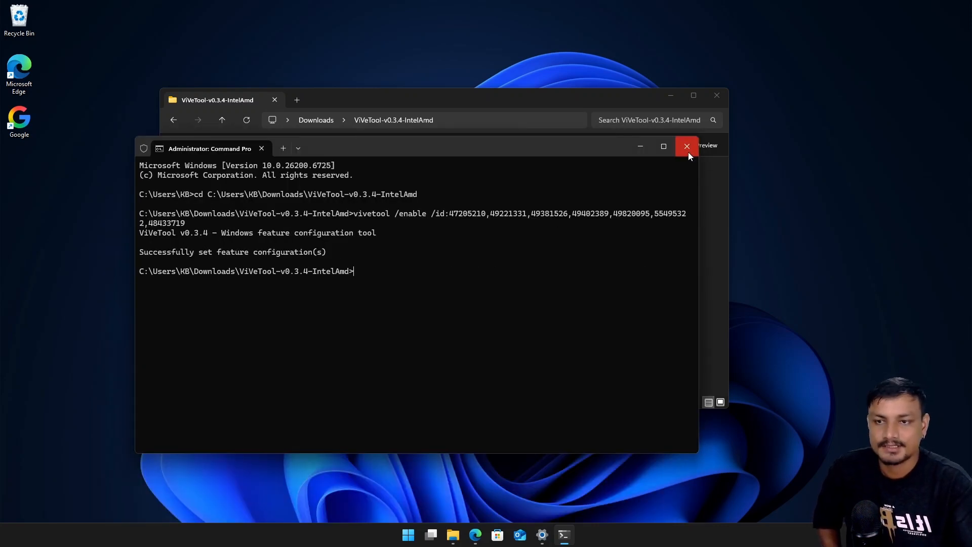
pyautogui.click(418, 533)
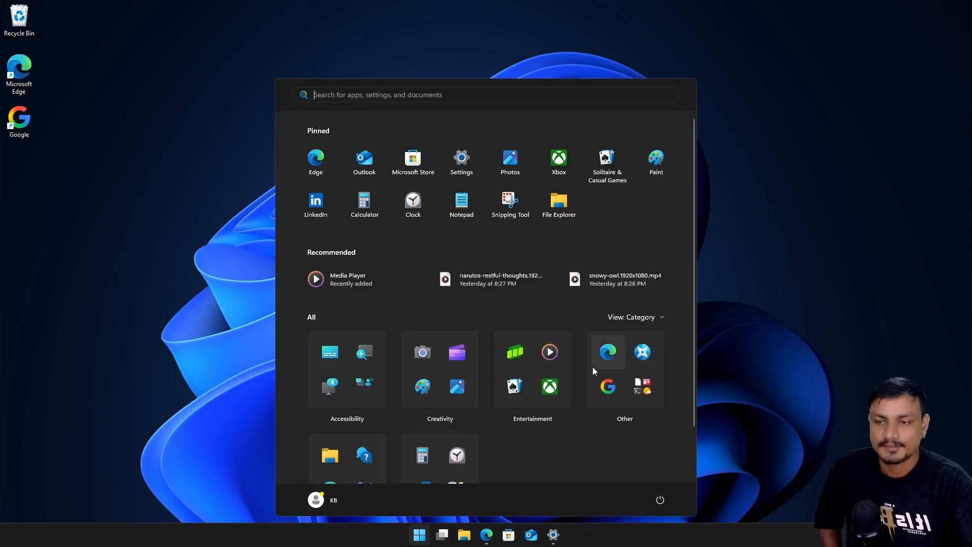
pyautogui.moveTo(806, 231)
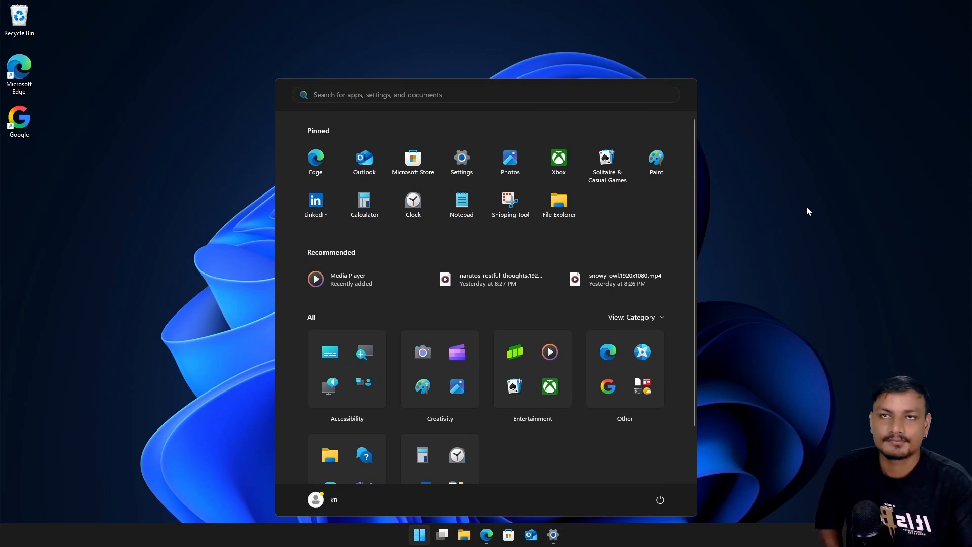
pyautogui.moveTo(791, 223)
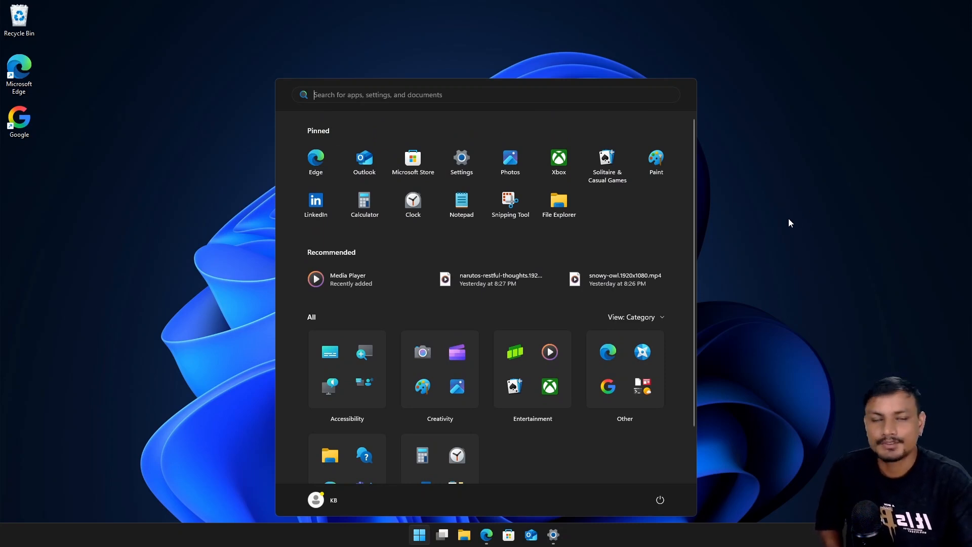
pyautogui.moveTo(811, 272)
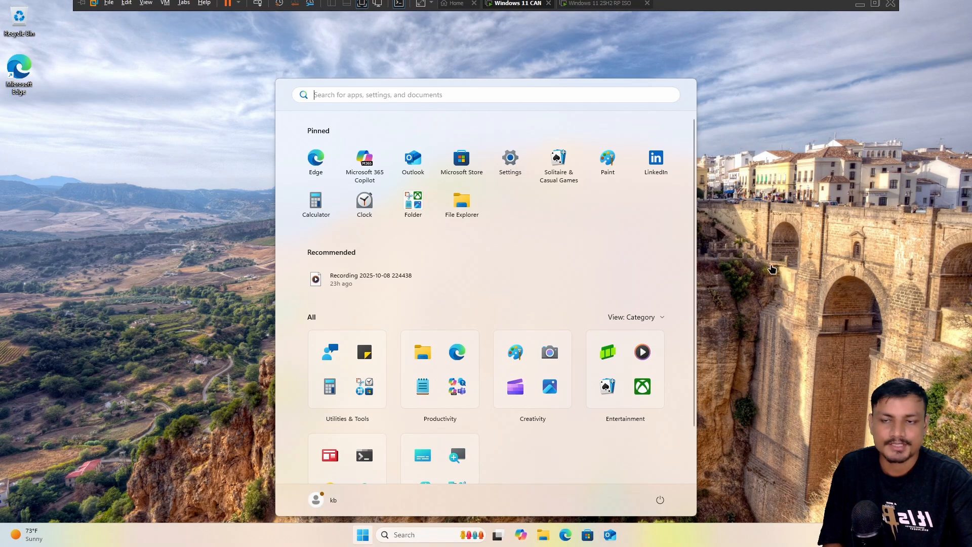
# - Compare the Canary VM's category-view Start with the host PC's older Start menu
pyautogui.scroll(-3)
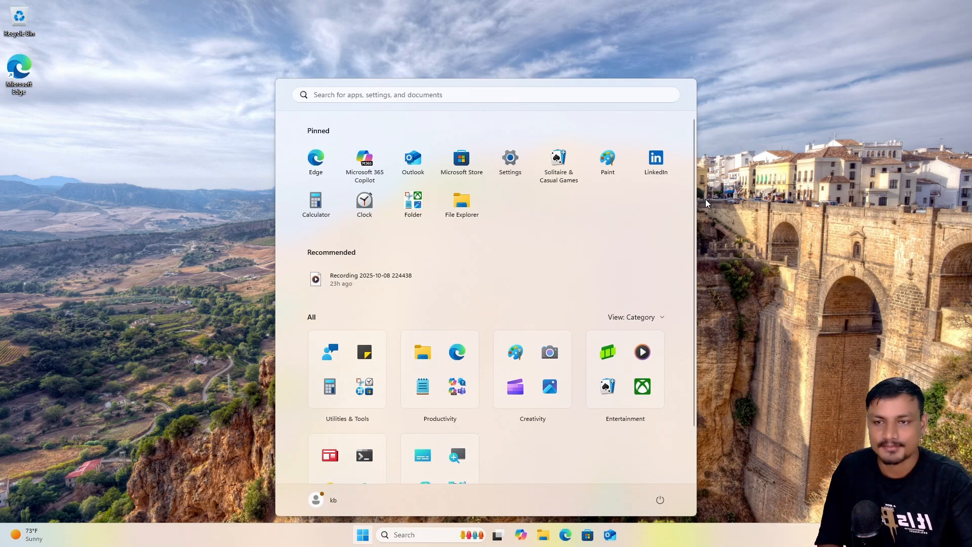
pyautogui.moveTo(673, 5)
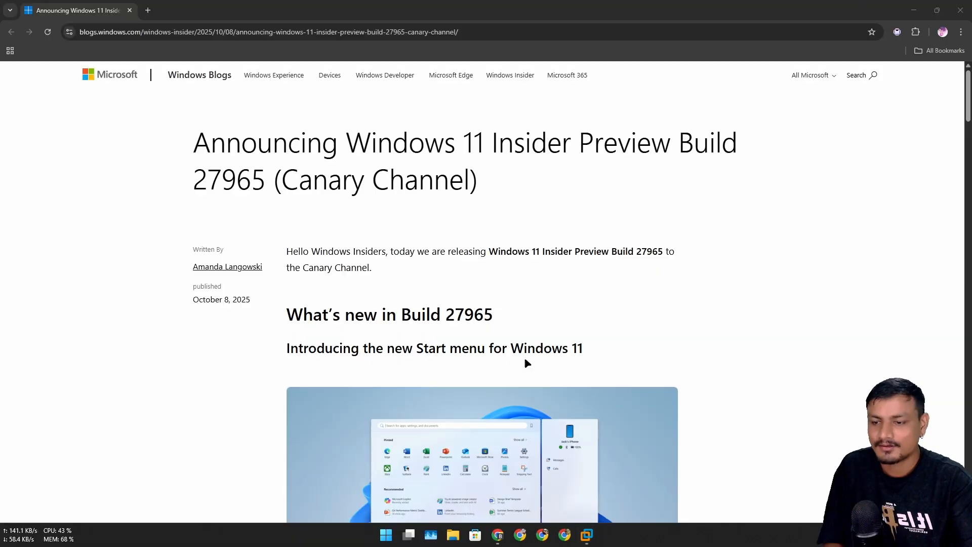
pyautogui.click(385, 535)
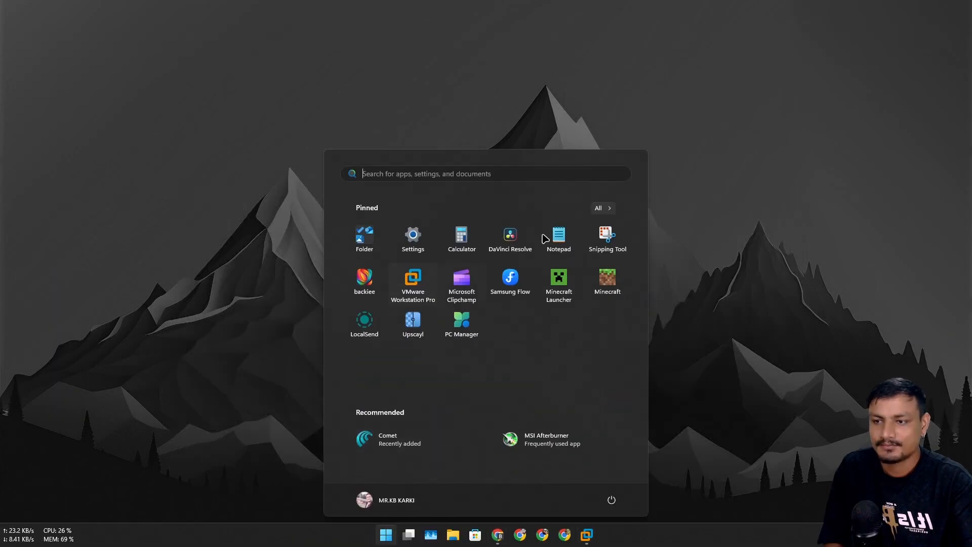
pyautogui.moveTo(605, 241)
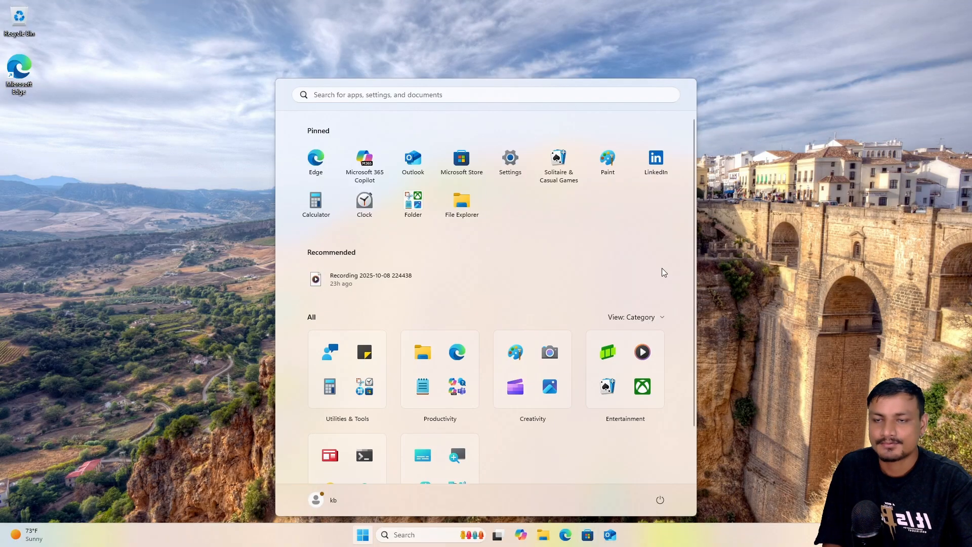
pyautogui.moveTo(488, 251)
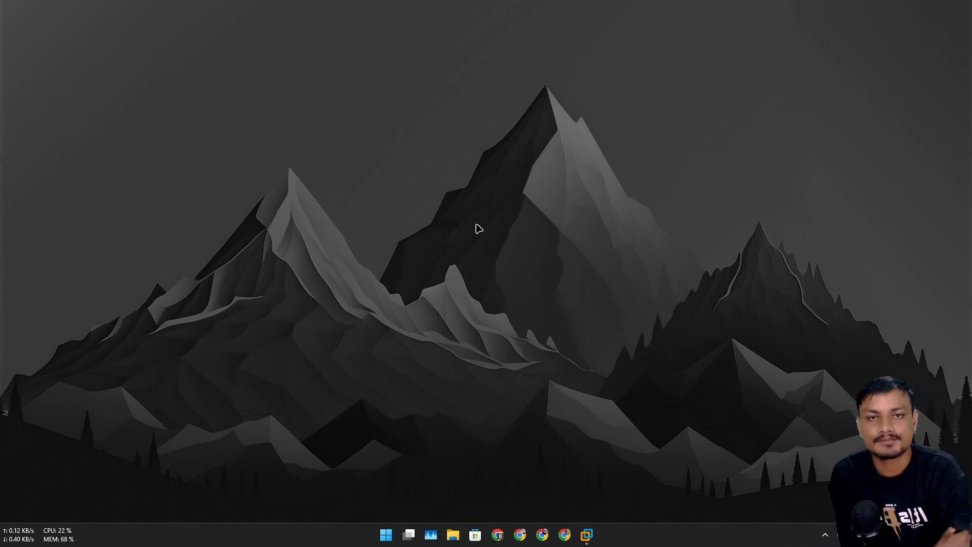
pyautogui.moveTo(483, 258)
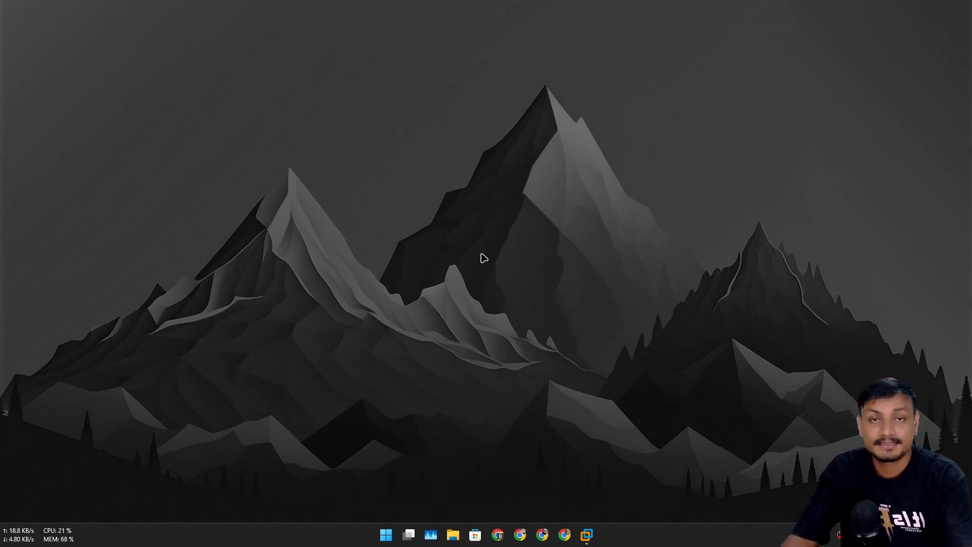